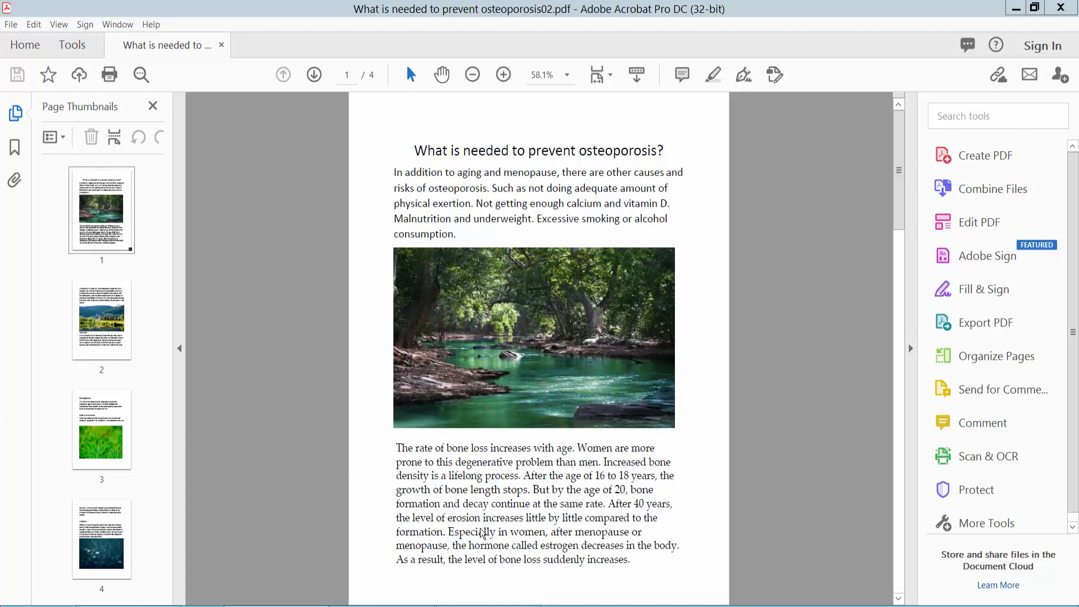
mouse_move(413, 188)
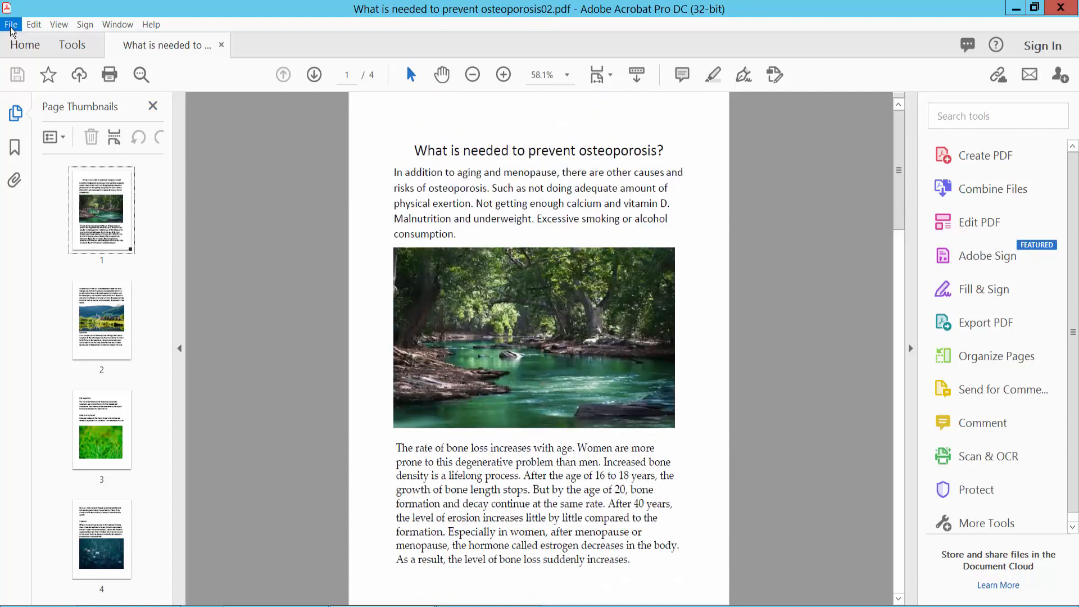
Open Print with the Adobe PDF printer selected and All four pages chosen.
click(14, 25)
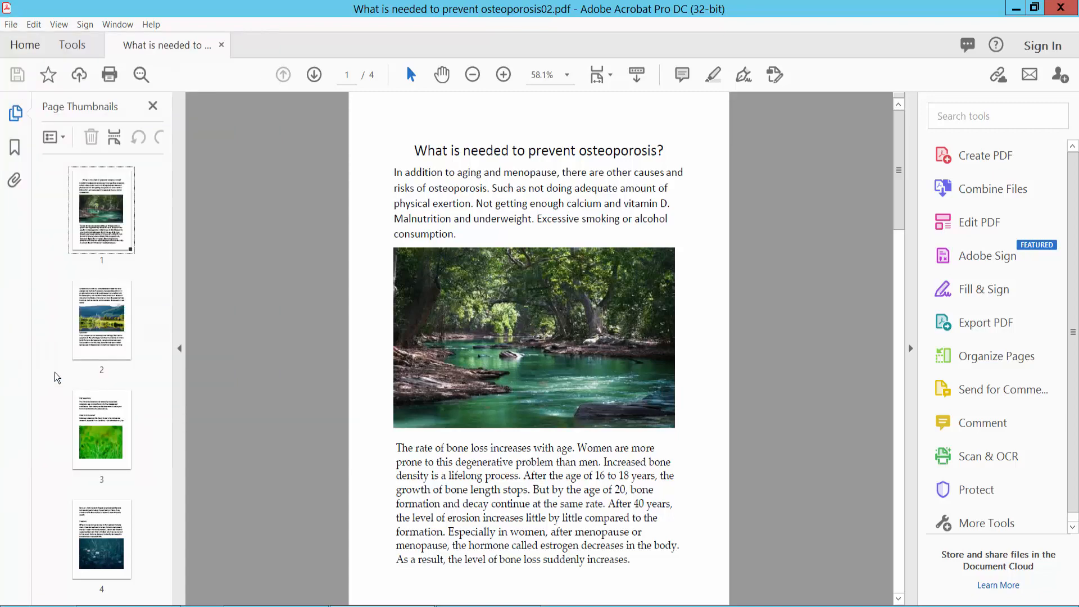
click(109, 75)
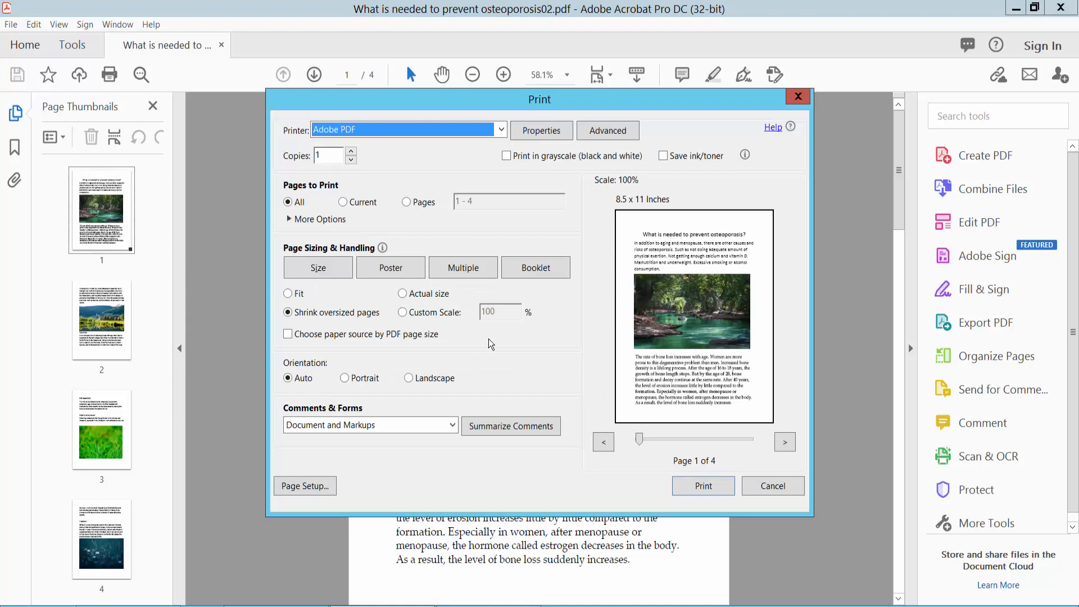
click(499, 130)
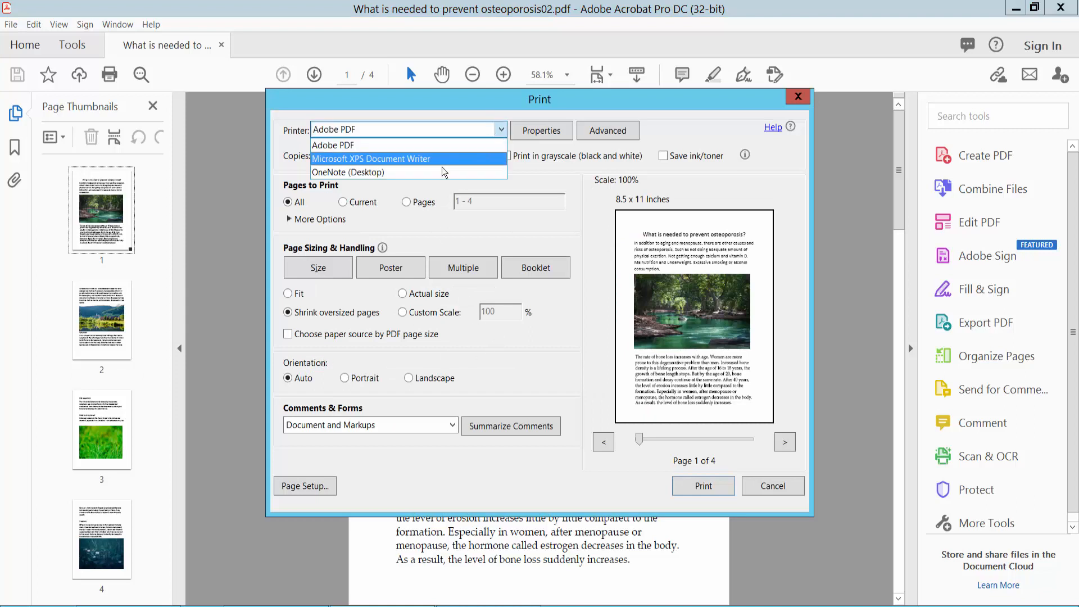
click(333, 145)
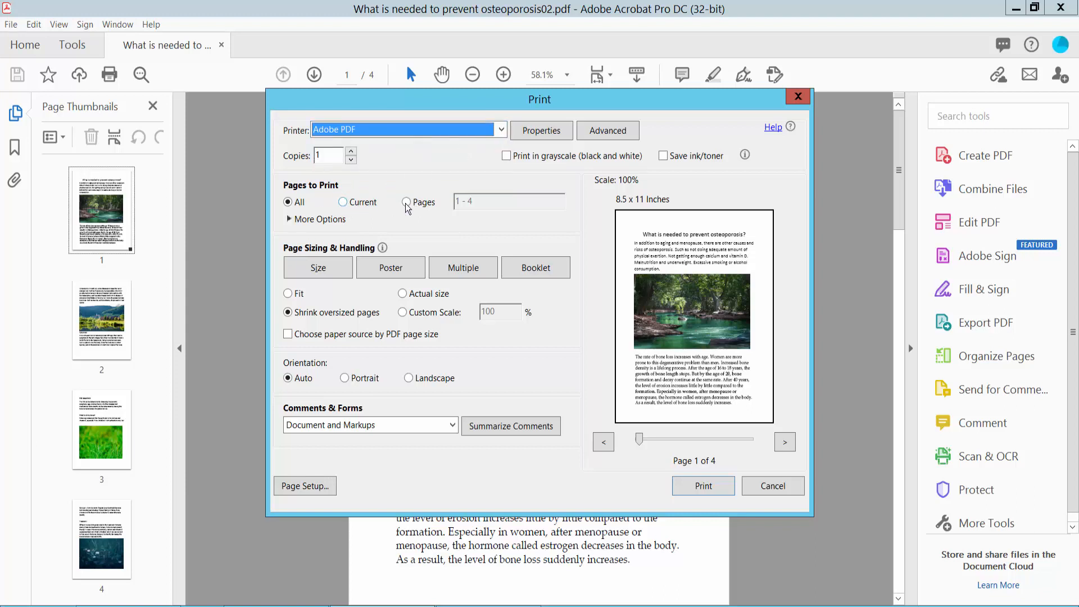
click(406, 202)
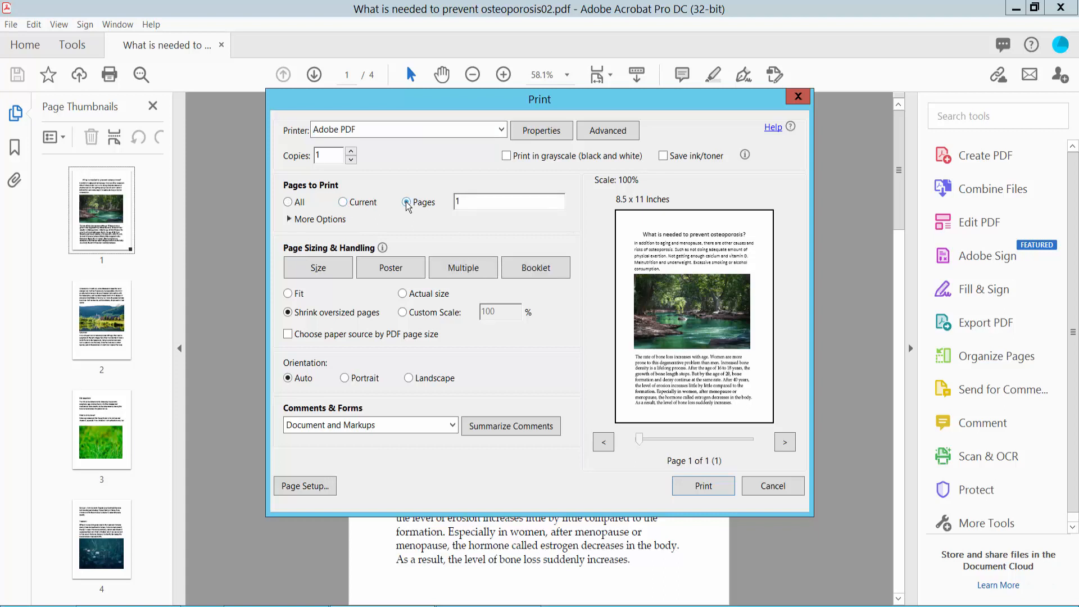
click(342, 202)
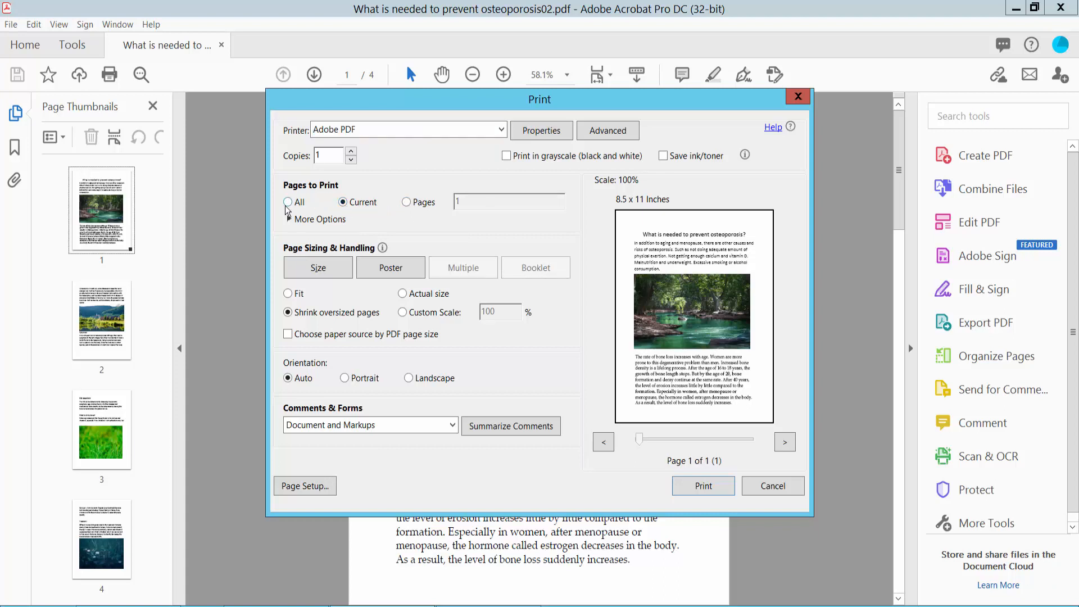
click(288, 202)
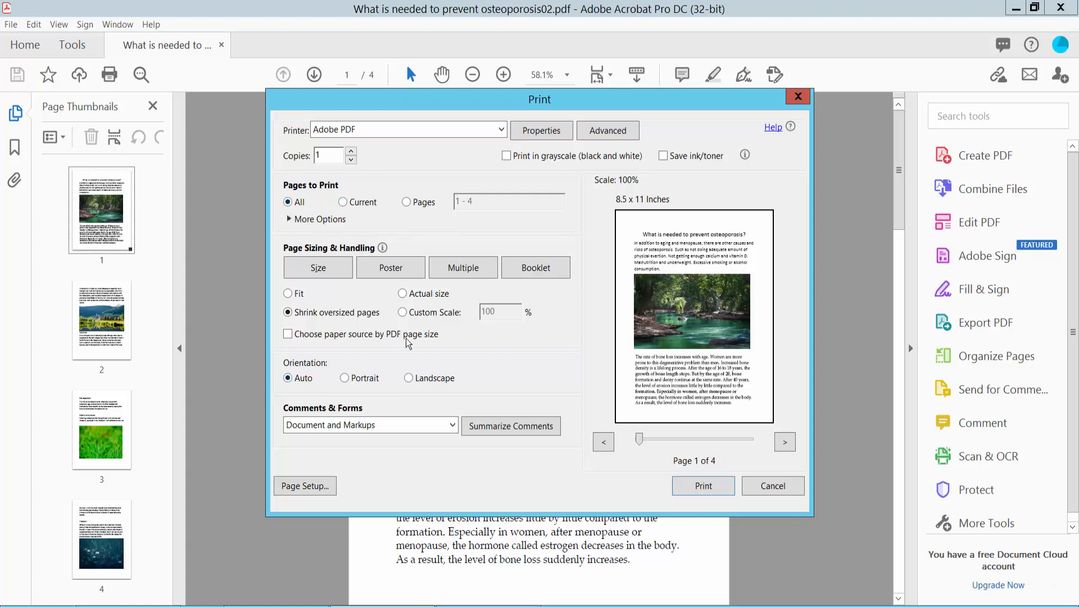
Choose Poster page sizing in portrait orientation, leaving cut marks turned off.
click(391, 268)
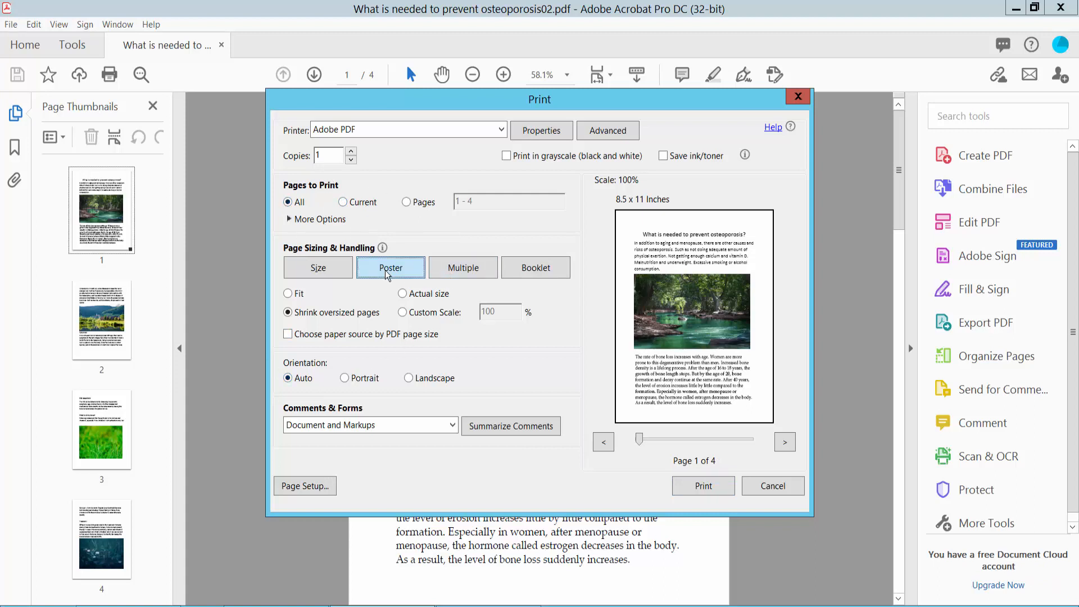
click(390, 267)
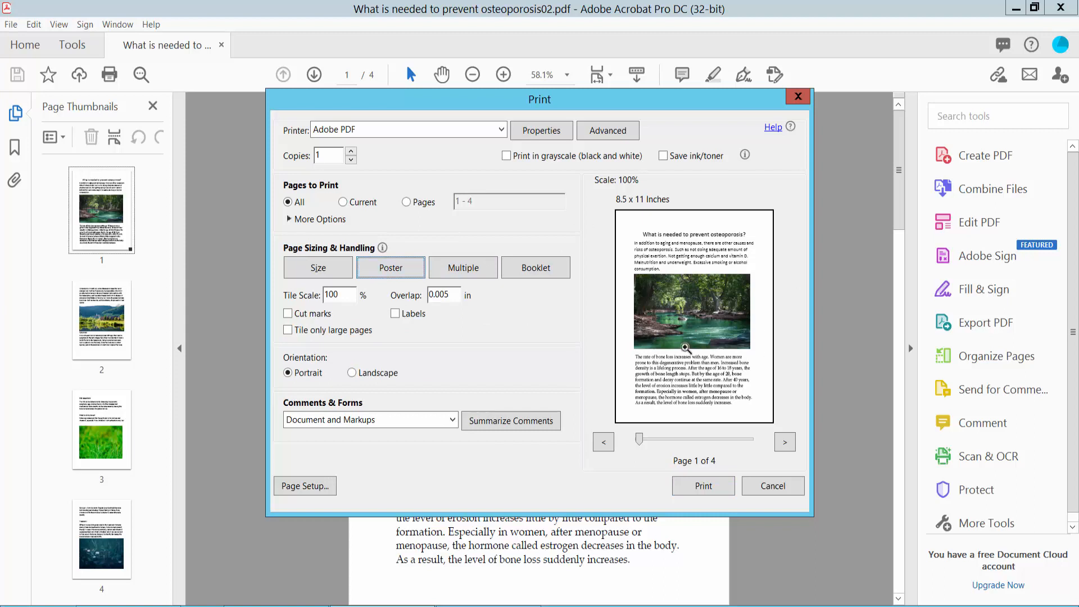
mouse_move(286, 308)
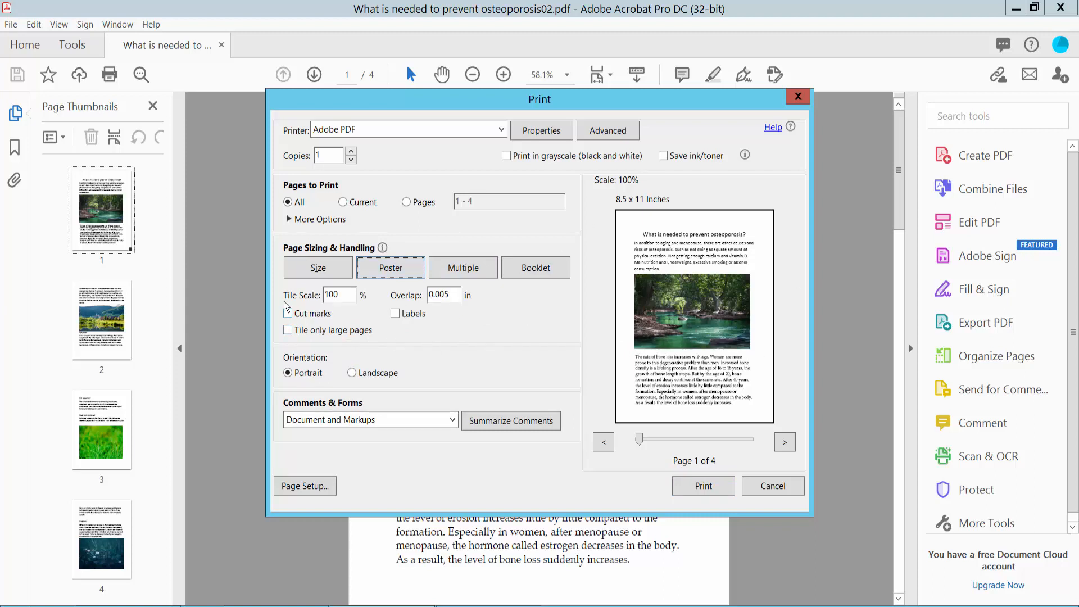
click(288, 314)
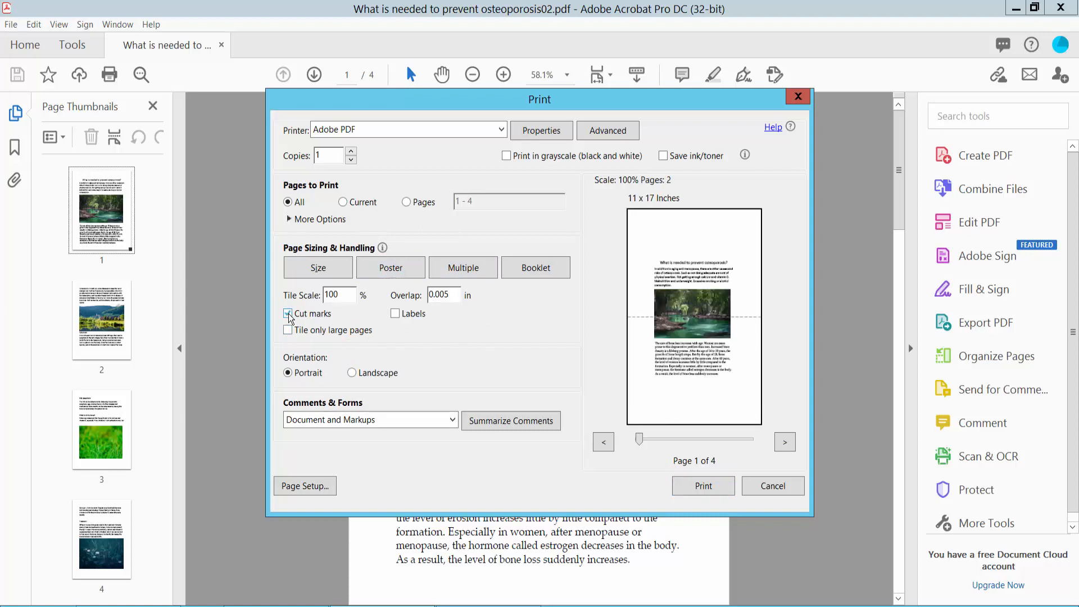
click(287, 330)
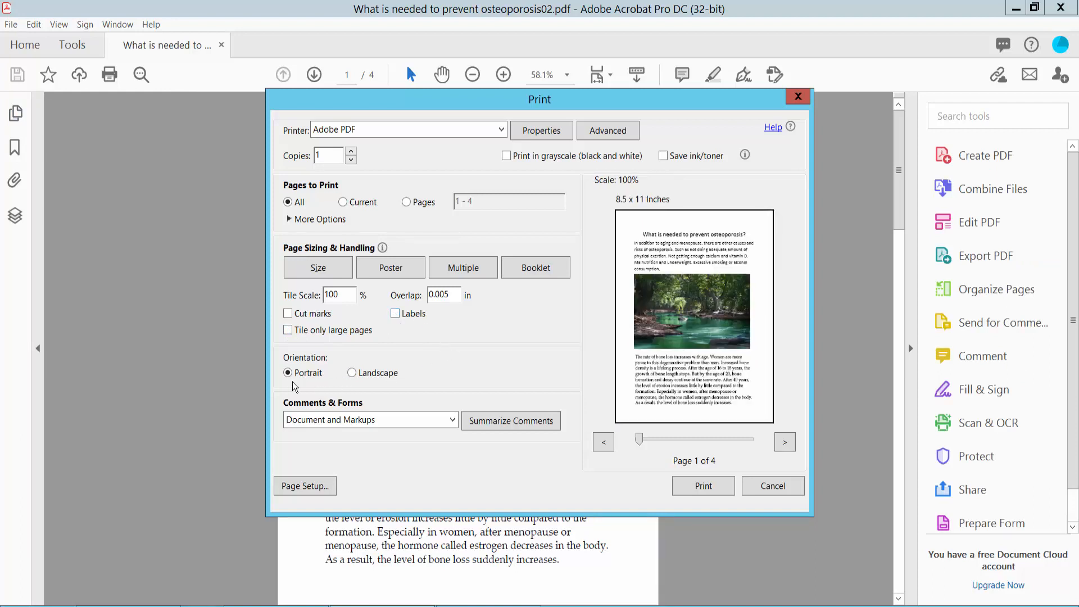
click(351, 372)
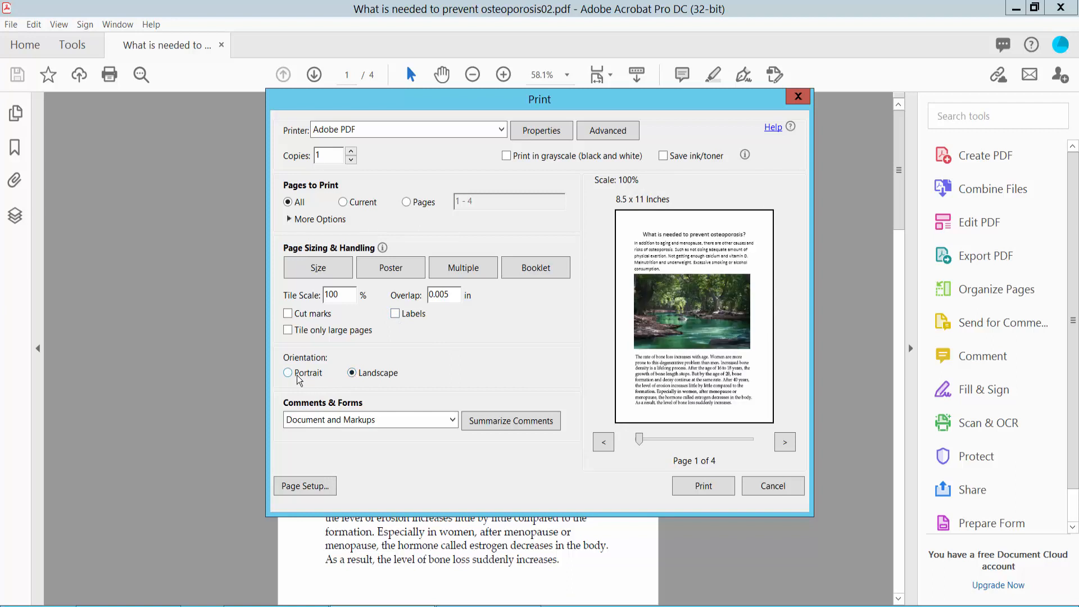
click(287, 372)
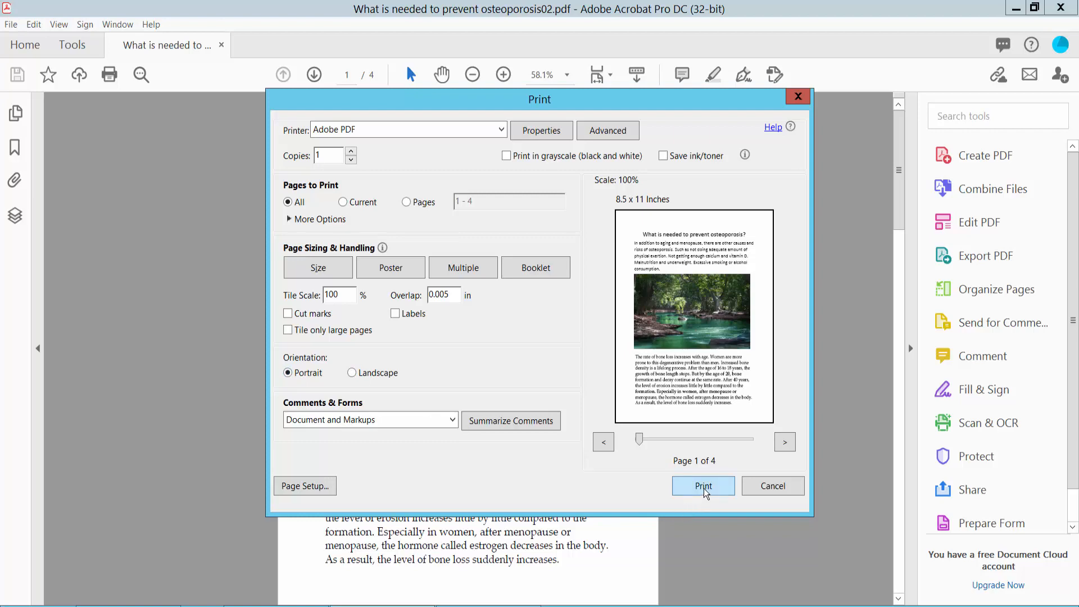
Start the poster print and save the output PDF to the Desktop.
click(703, 486)
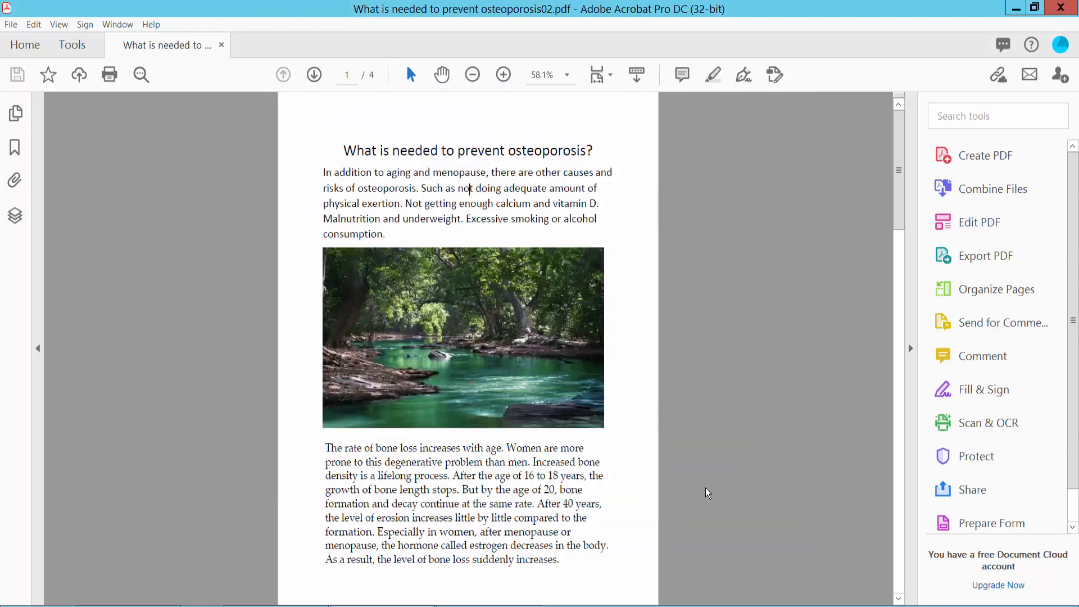
click(109, 75)
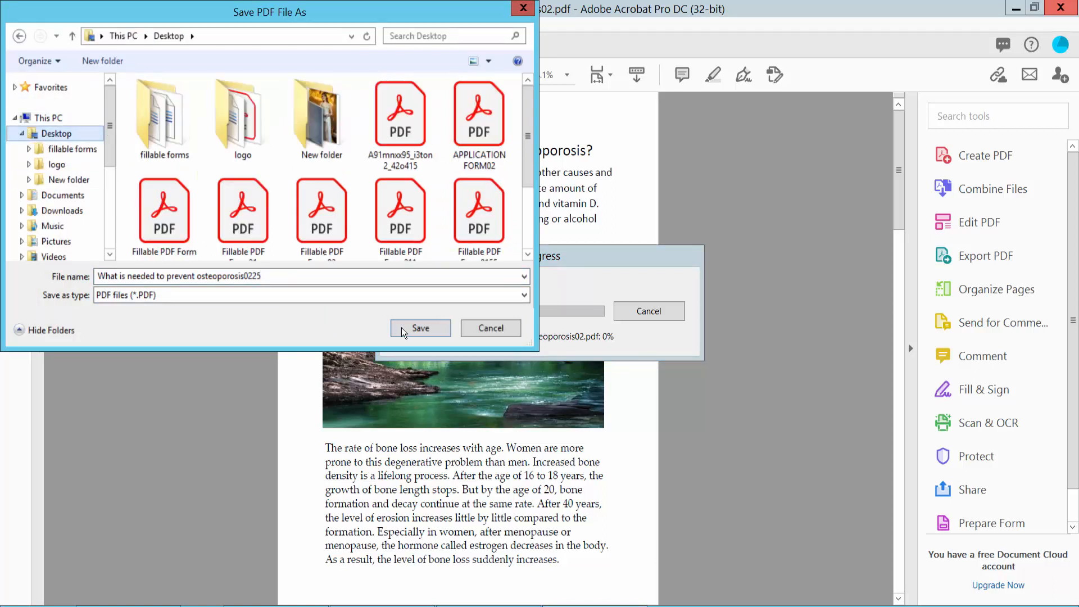
click(421, 328)
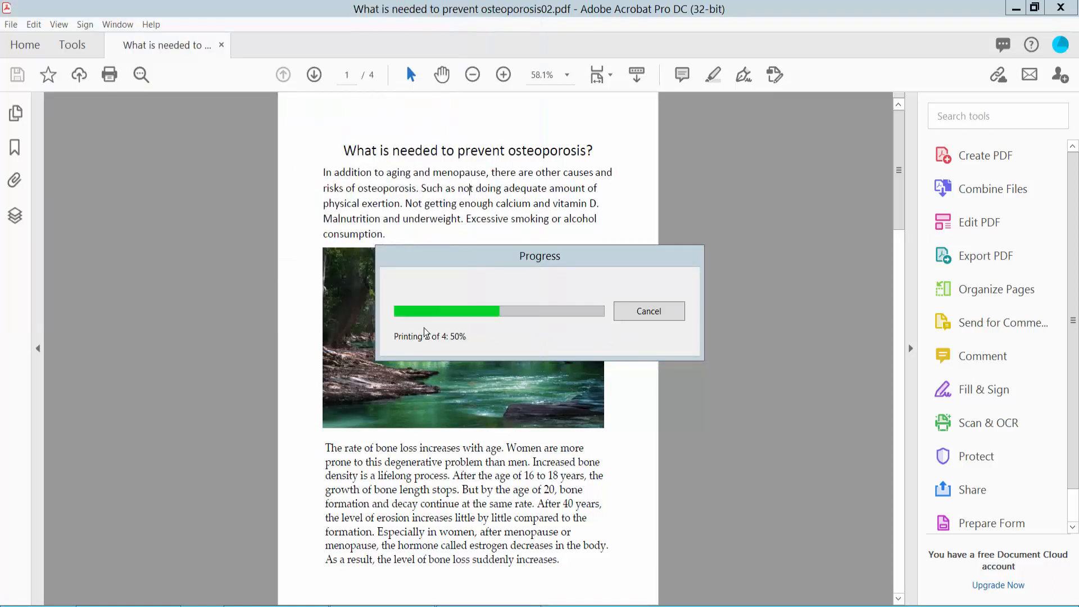